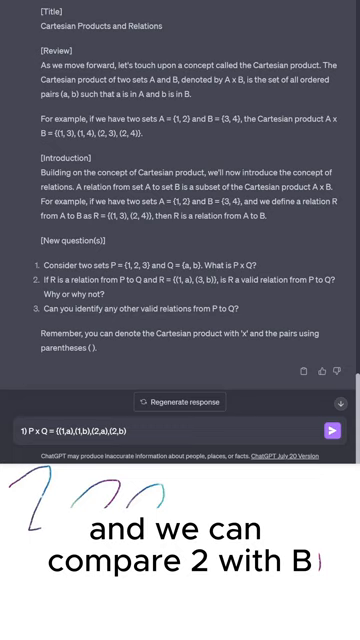
{"action": "type", "text": "(3,a),(3,b)}"}
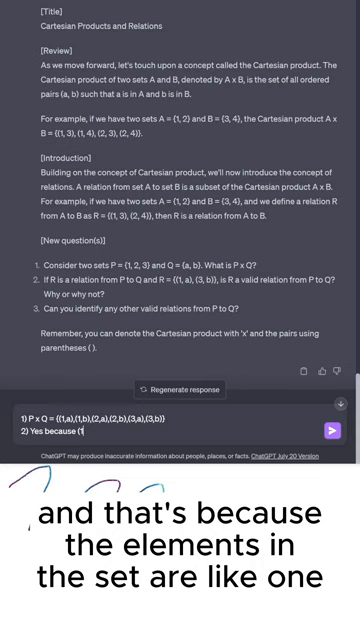
{"action": "type", "text": "1,a) is in the cross product P x Q and (3,b) is in the cross product of P x Q"}
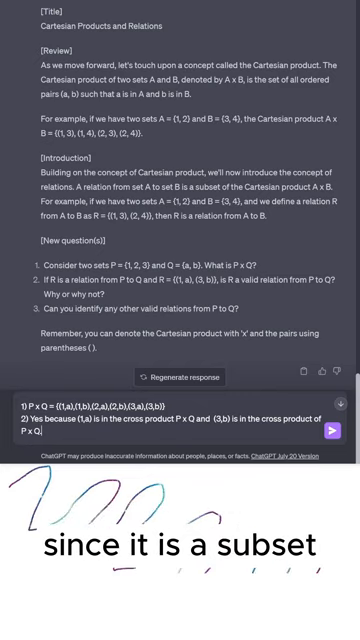
{"action": "type", "text": "So R is a subset of the cross product, which makes"}
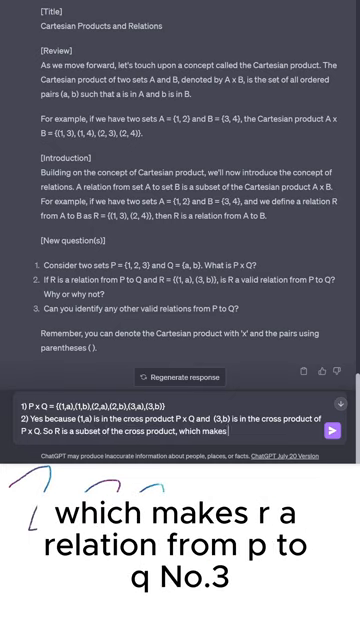
{"action": "type", "text": "R a relation."}
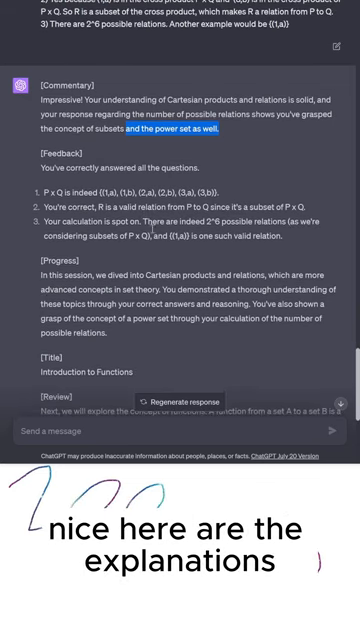
{"action": "scroll", "scroll_direction": "down", "scroll_amount": 3}
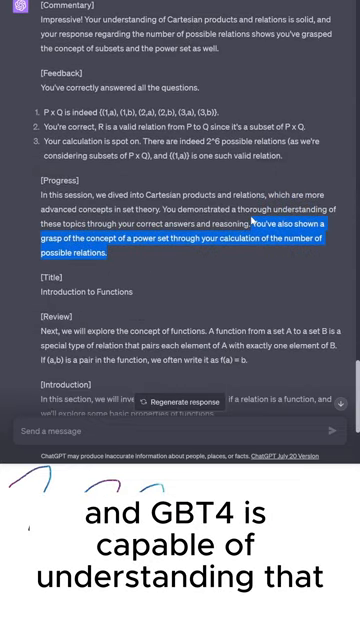
{"action": "mouse_move", "coordinate": [195, 250]}
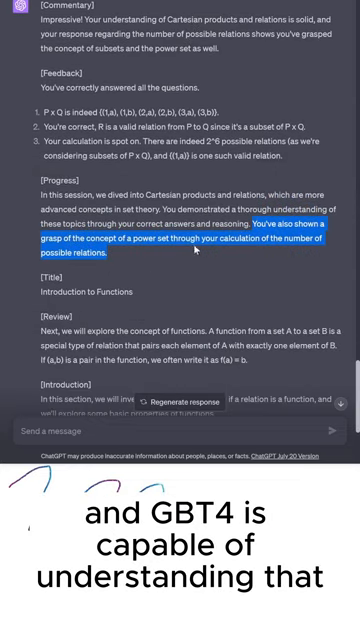